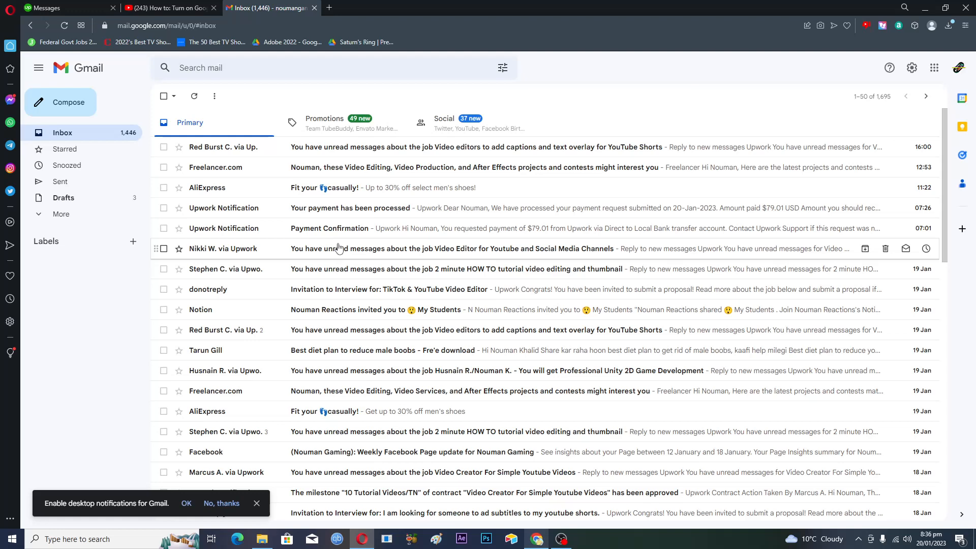
{"action": "mouse_move", "coordinate": [367, 260]}
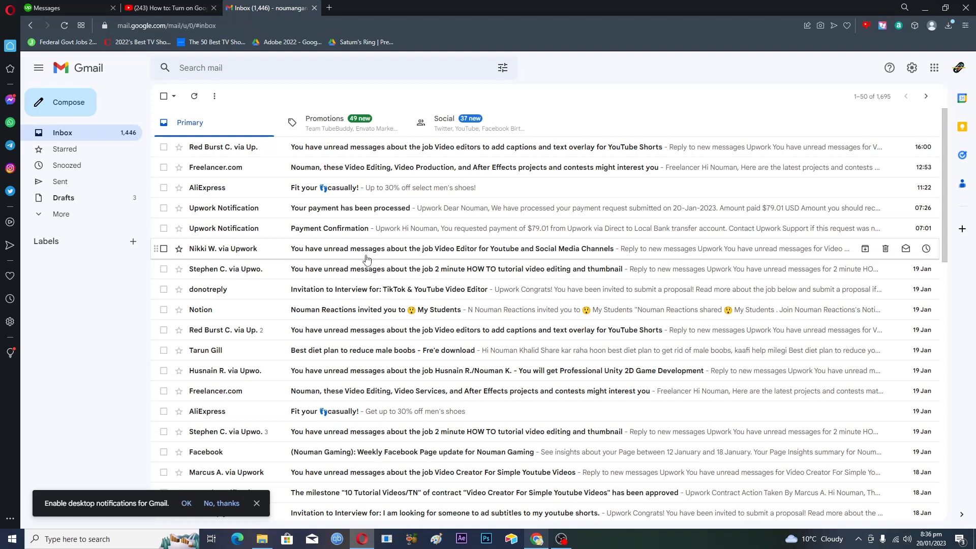
{"action": "mouse_move", "coordinate": [385, 248]}
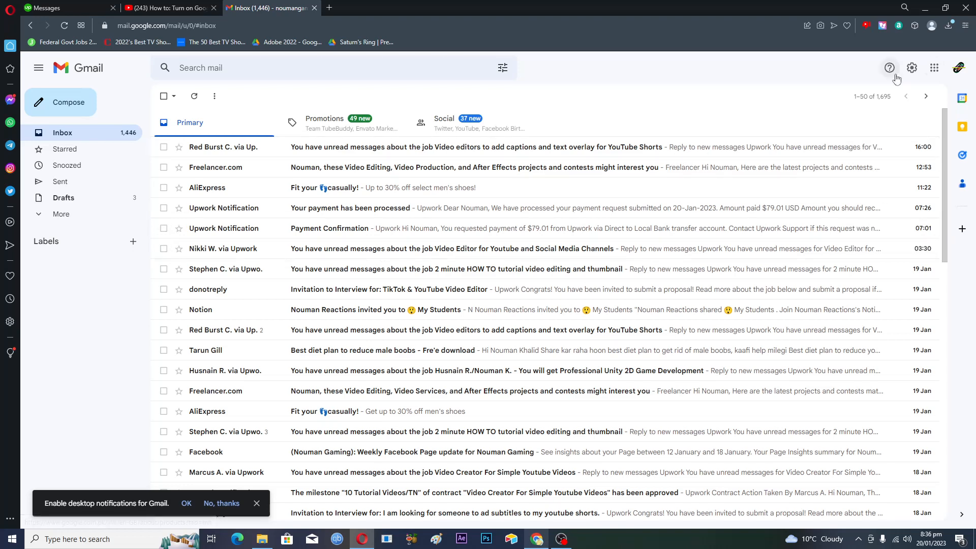
{"action": "mouse_move", "coordinate": [911, 68]}
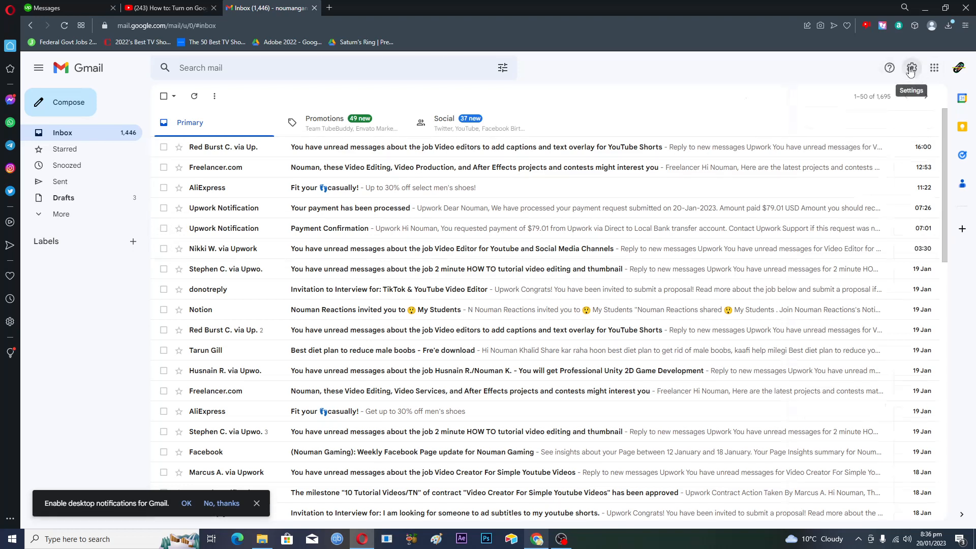
Step: Open Gmail's full Settings page from the Quick settings gear
{"action": "left_click", "coordinate": [910, 68]}
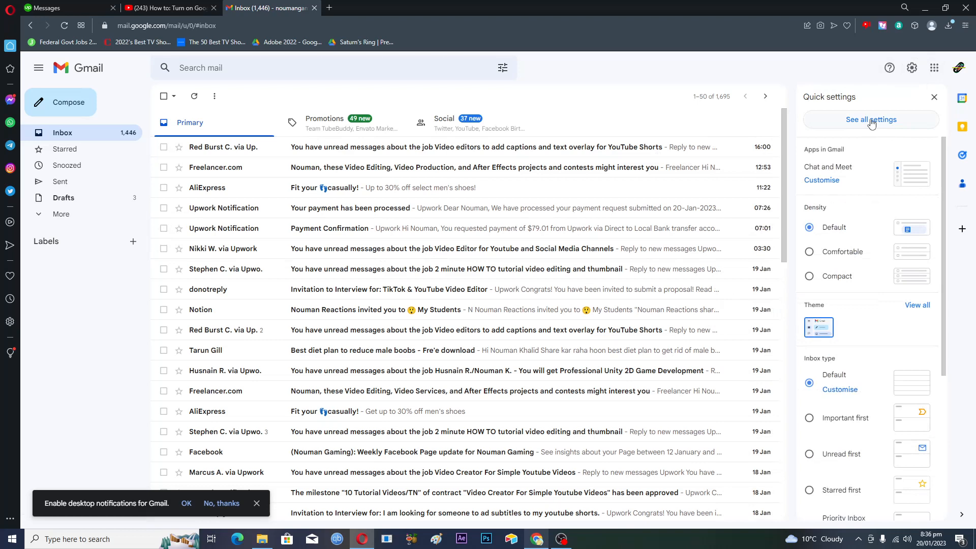
{"action": "left_click", "coordinate": [871, 119]}
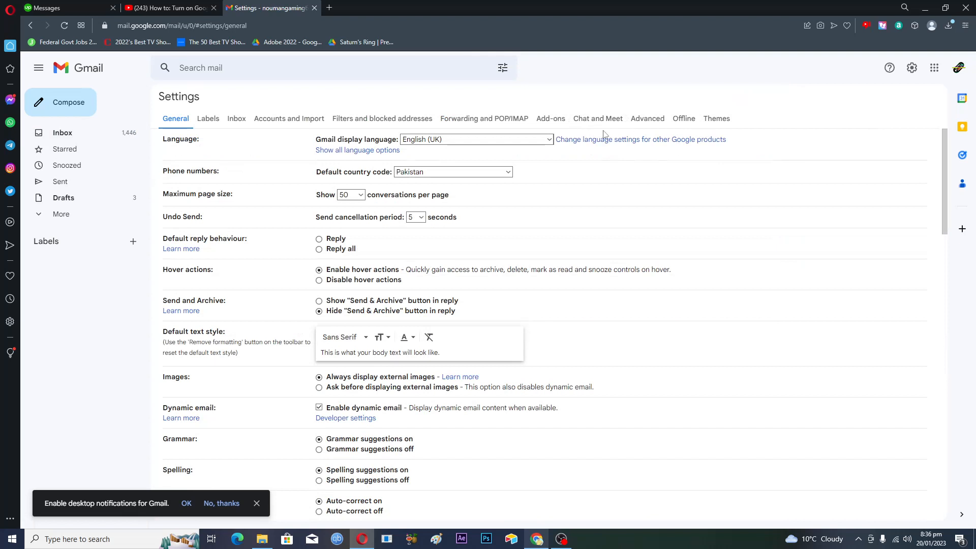
Step: On the Chat and Meet tab, select Google Chat and show Meet, then save
{"action": "left_click", "coordinate": [596, 118]}
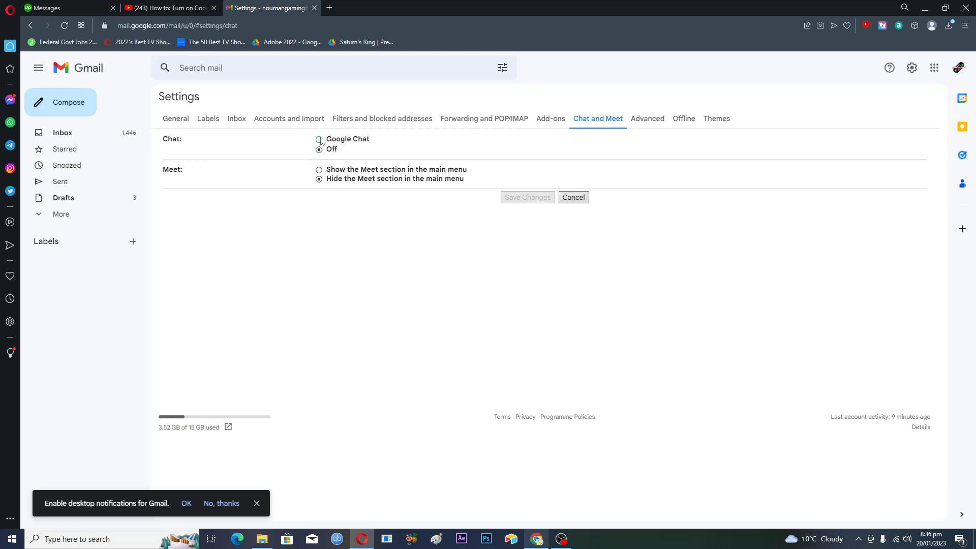
{"action": "left_click", "coordinate": [318, 139]}
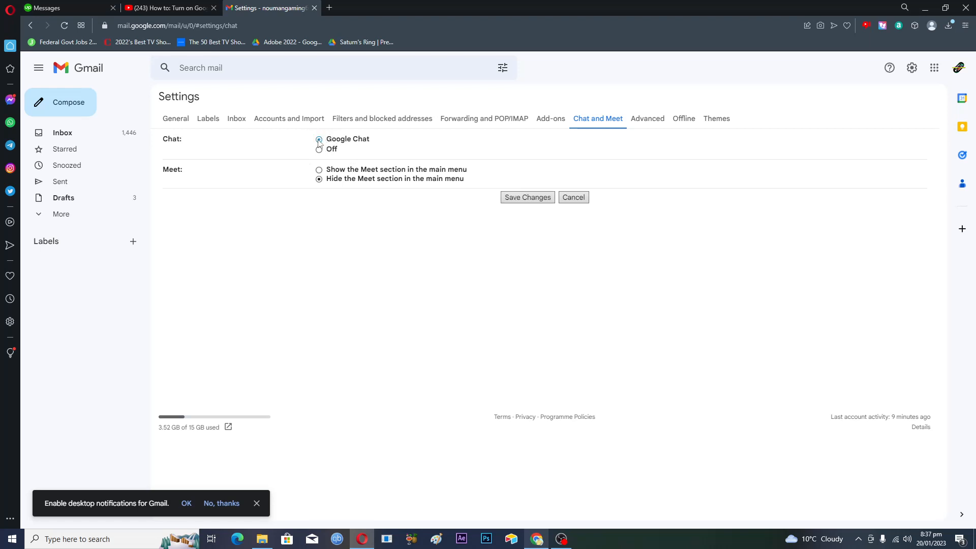
{"action": "left_click", "coordinate": [319, 141]}
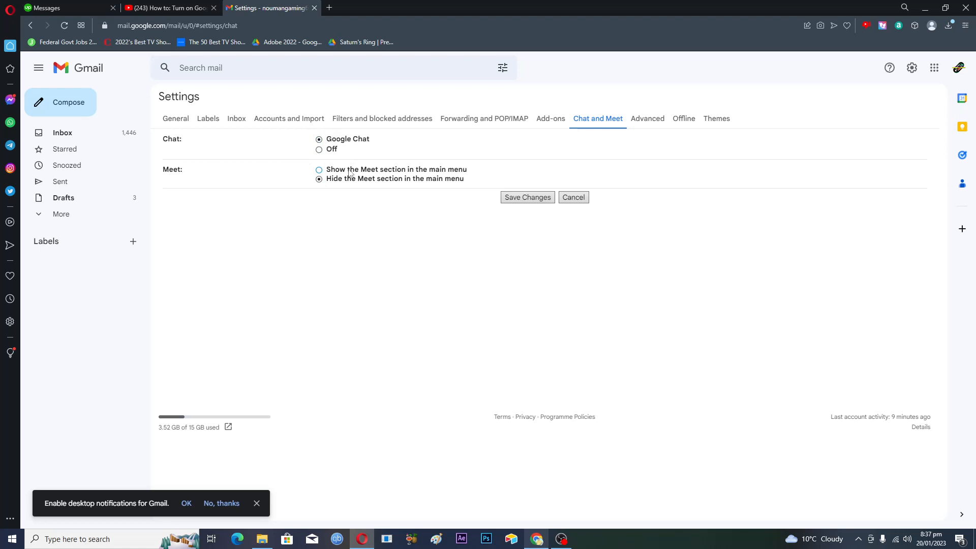
{"action": "left_click", "coordinate": [319, 170]}
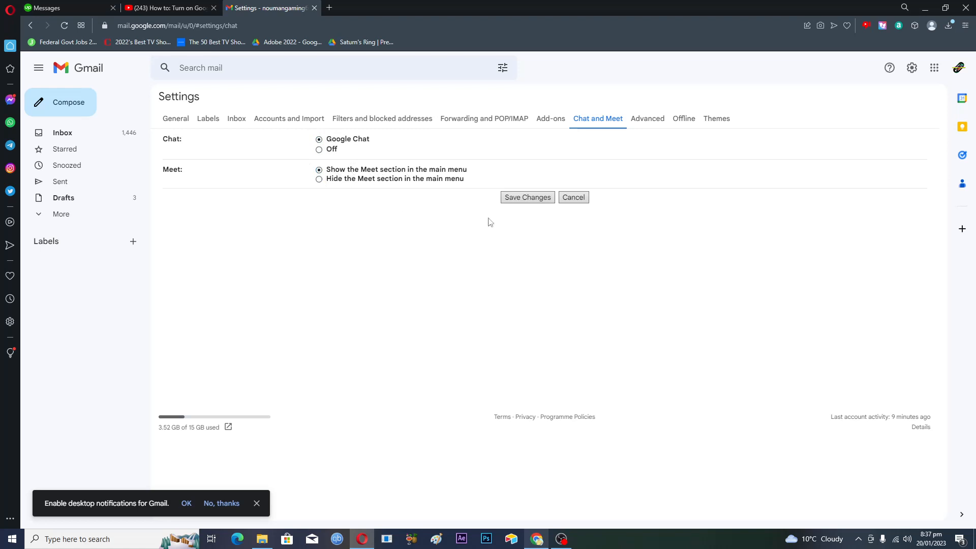
{"action": "left_click", "coordinate": [527, 197]}
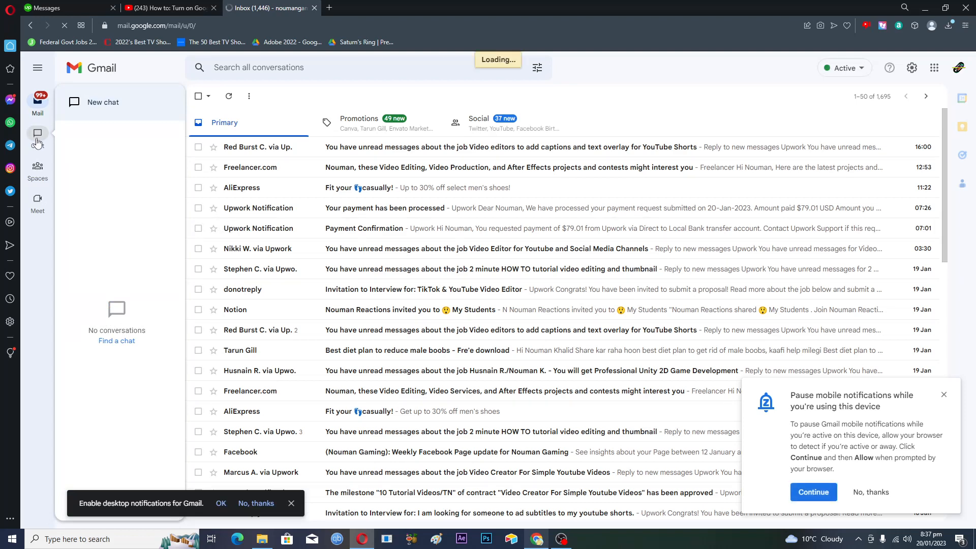
Step: Switch to the Chat section to show the 'Start your first chat' page
{"action": "left_click", "coordinate": [38, 134]}
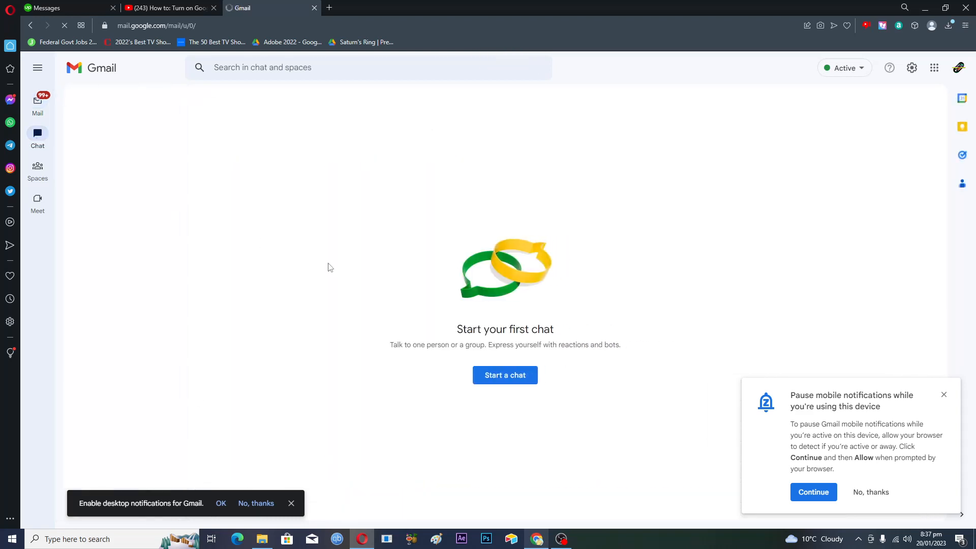
{"action": "mouse_move", "coordinate": [504, 375]}
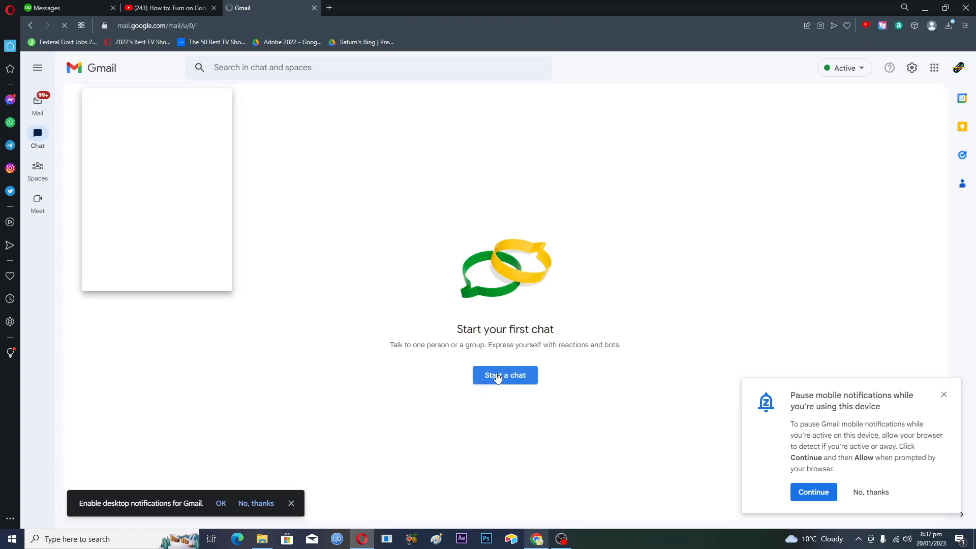
Step: Open the Start a chat menu showing group conversation, spaces and message requests
{"action": "left_click", "coordinate": [505, 375]}
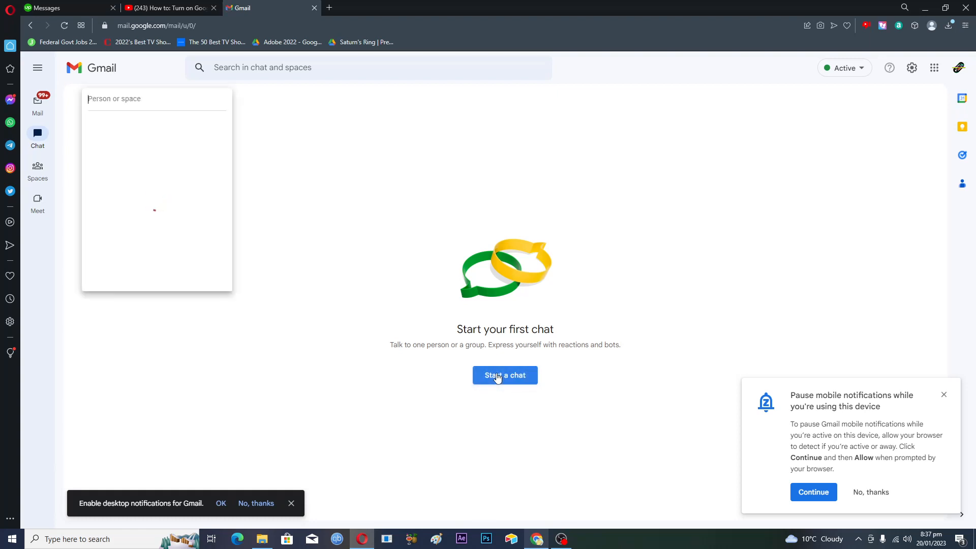
{"action": "left_click", "coordinate": [504, 375]}
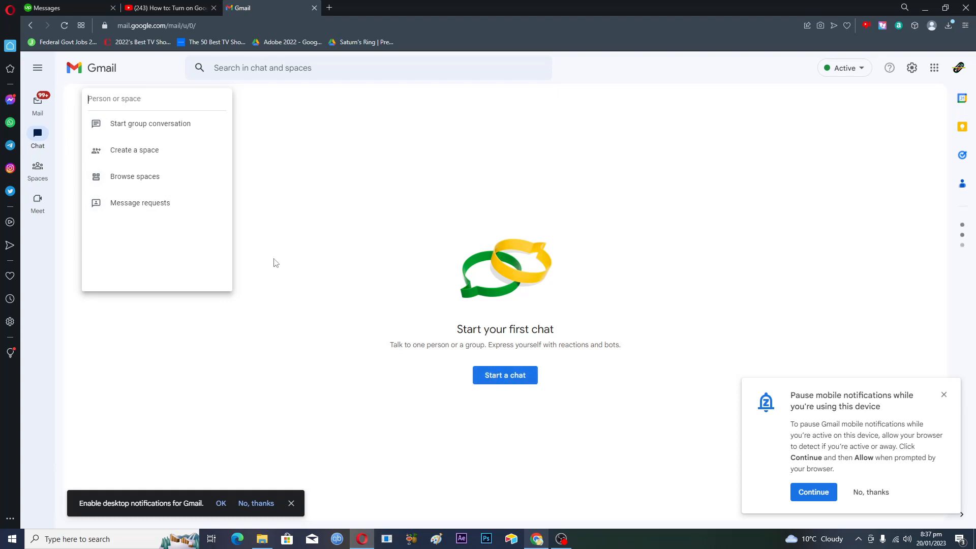
{"action": "mouse_move", "coordinate": [136, 128]}
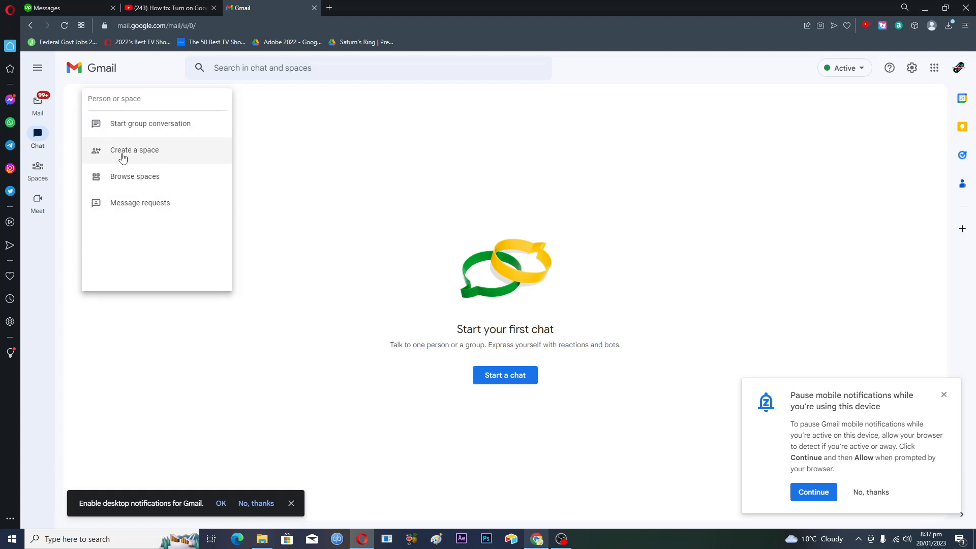
{"action": "mouse_move", "coordinate": [136, 157]}
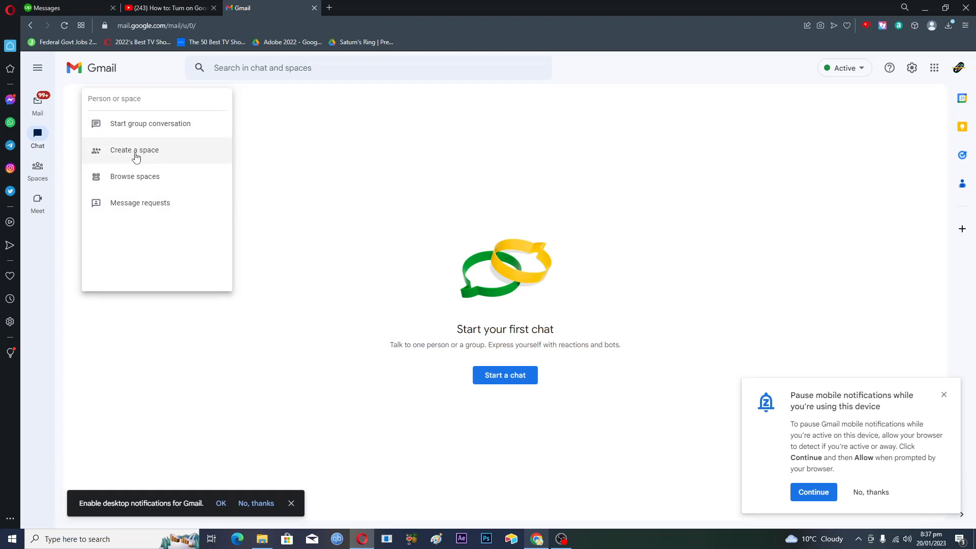